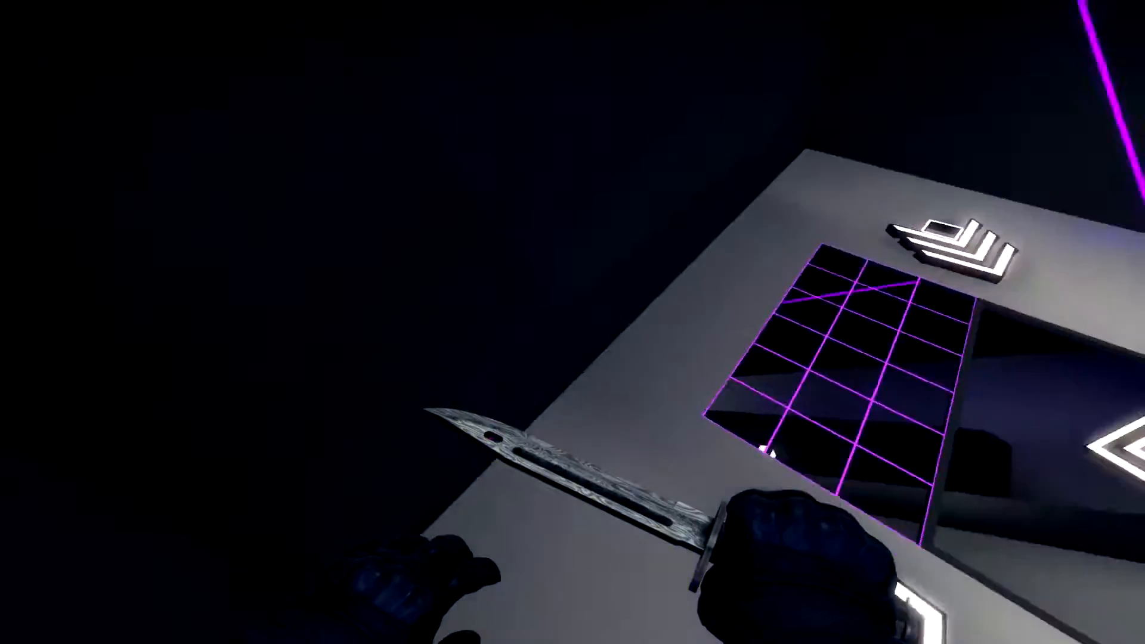
pyautogui.moveTo(572, 322)
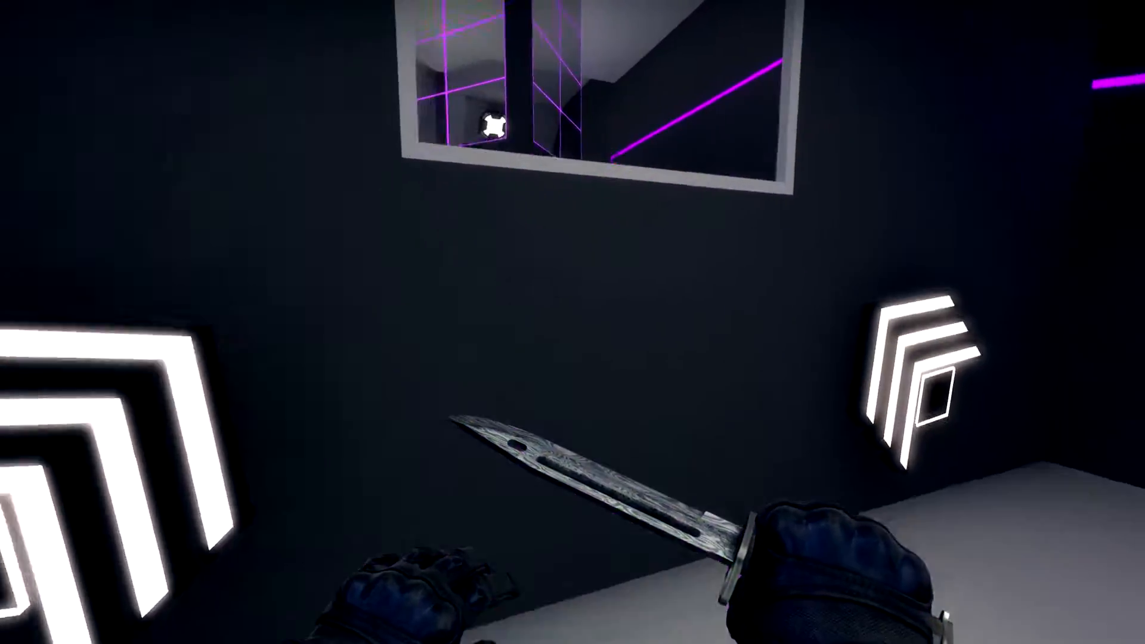
pyautogui.moveTo(572, 322)
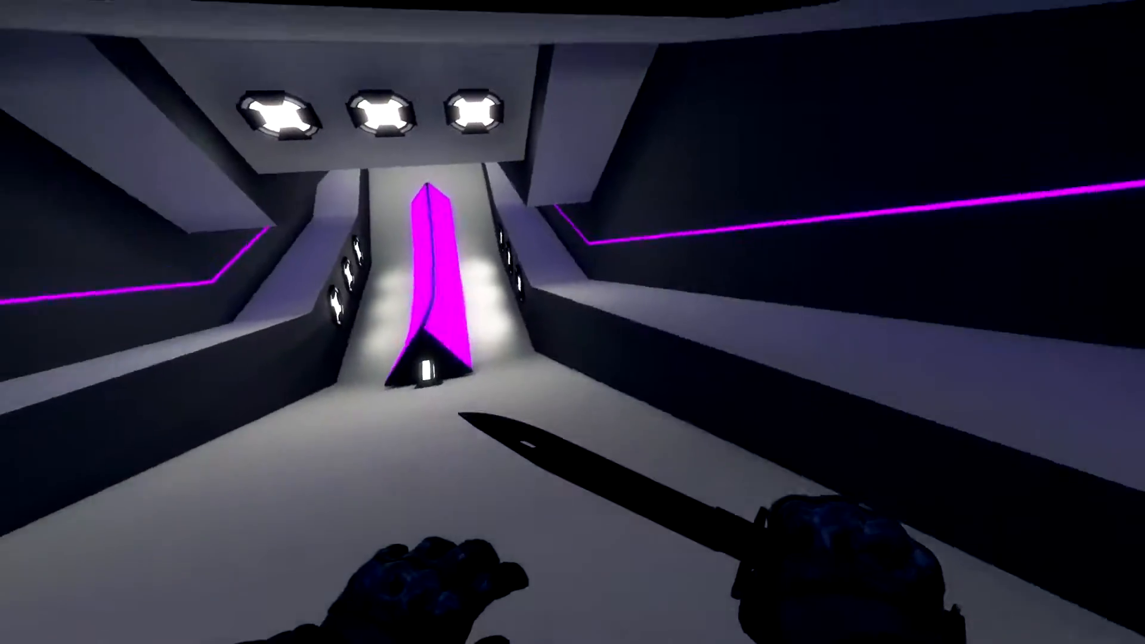
pyautogui.moveTo(572, 322)
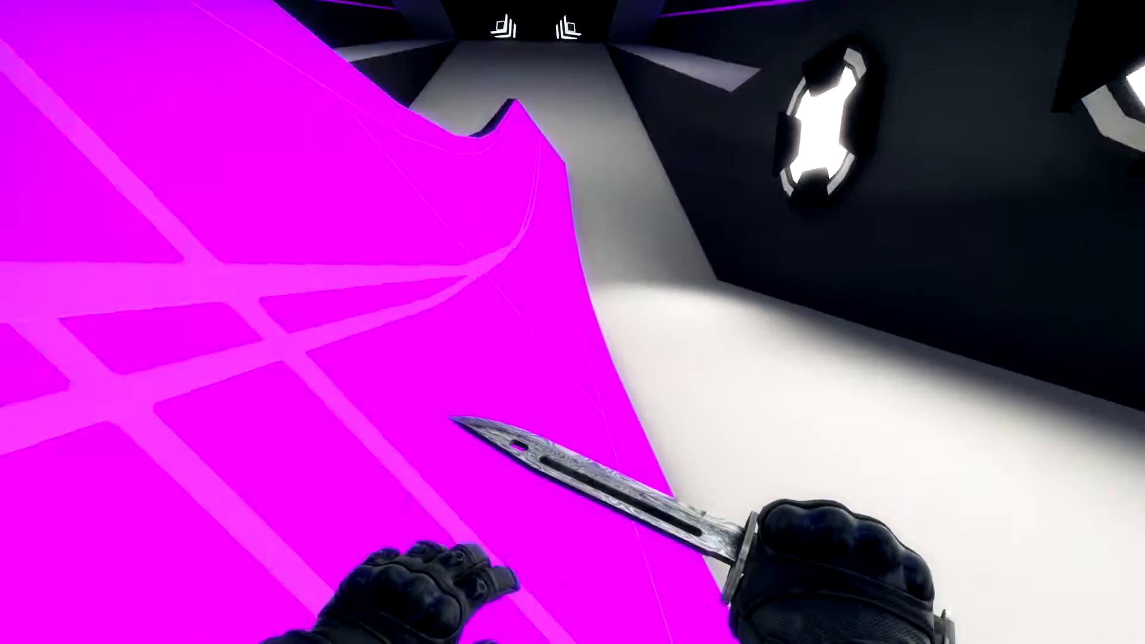
pyautogui.moveTo(573, 322)
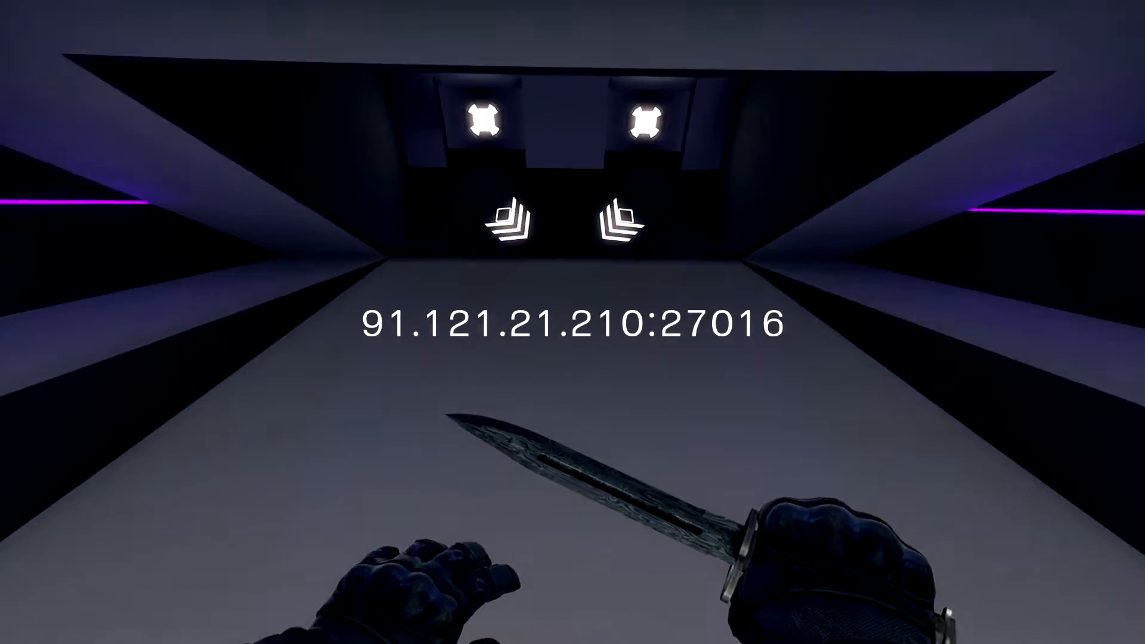
pyautogui.moveTo(572, 322)
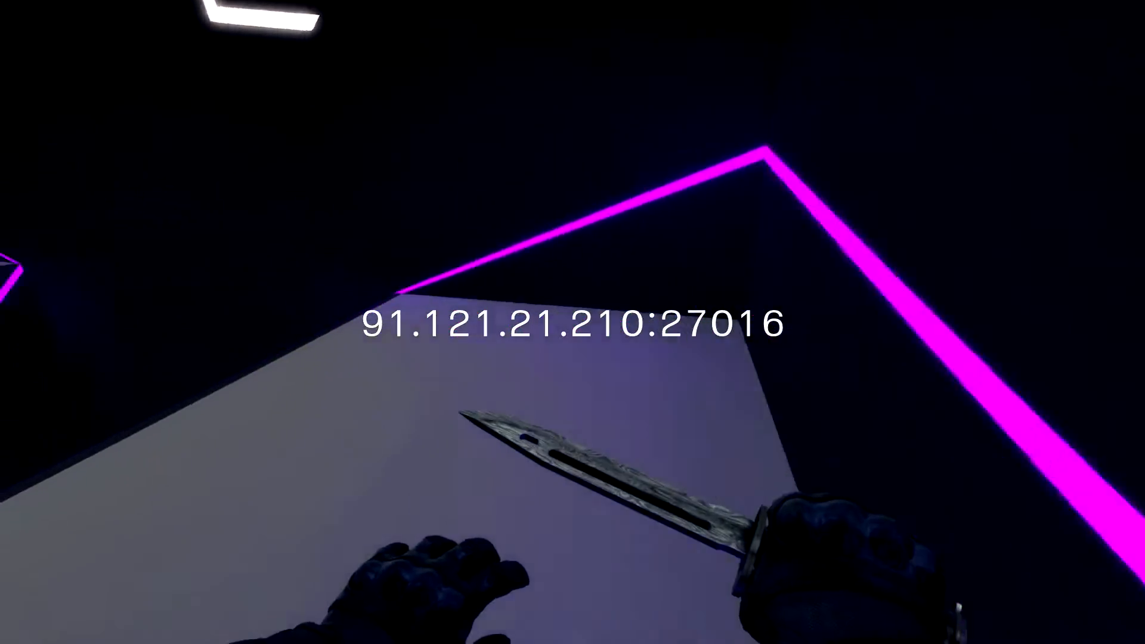